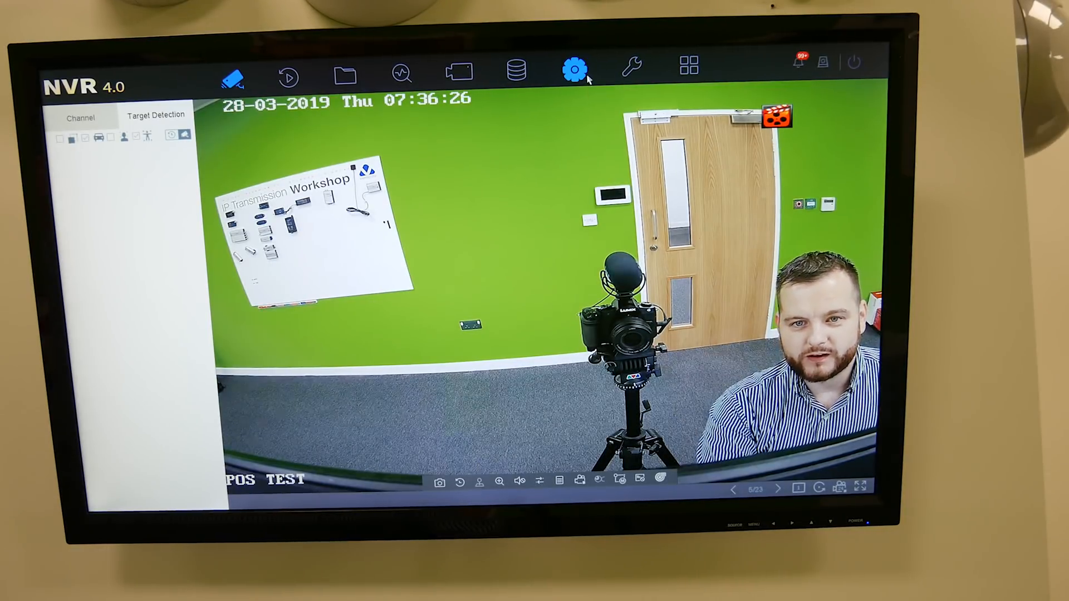
Open the POS settings for POS 2: EPSON protocol, TCP Reception, linked to D2 POS TEST.
{"action": "left_click", "coordinate": [574, 67]}
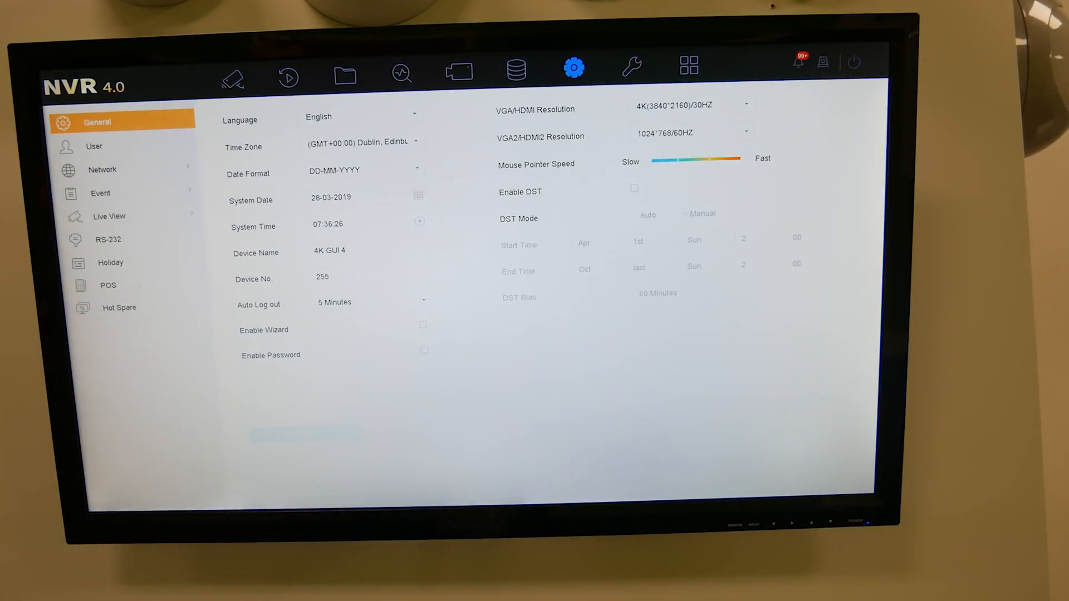
{"action": "left_click", "coordinate": [107, 285]}
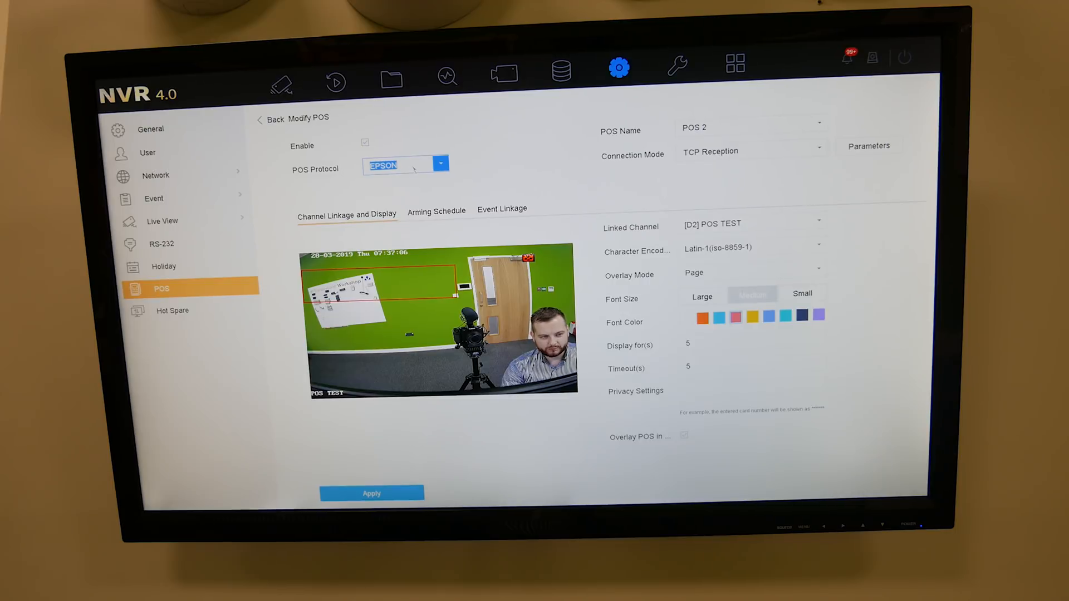
{"action": "left_click", "coordinate": [440, 164]}
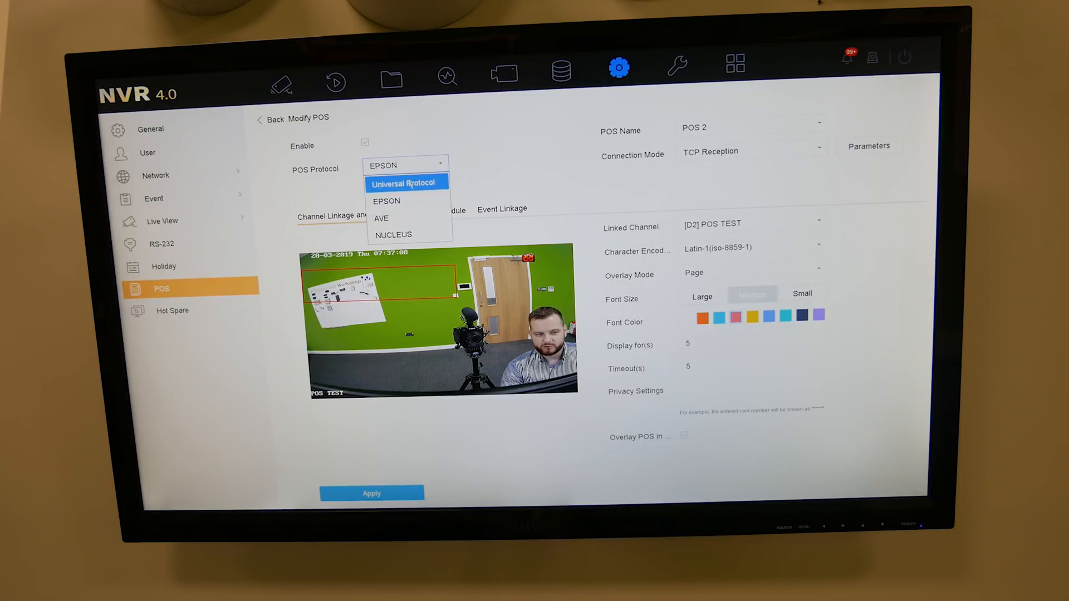
{"action": "mouse_move", "coordinate": [387, 201]}
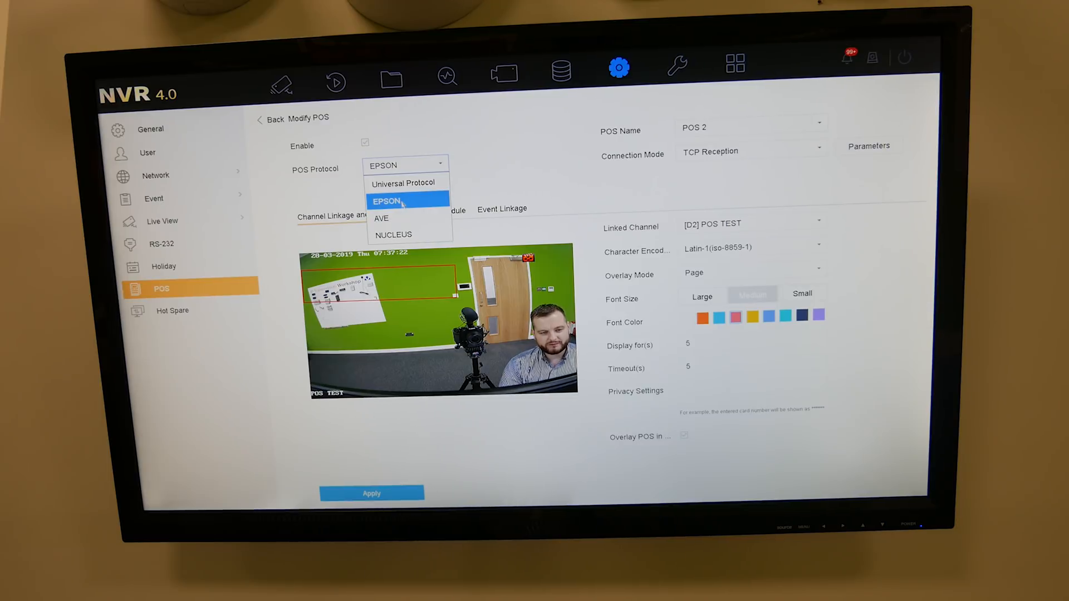
{"action": "mouse_move", "coordinate": [405, 182]}
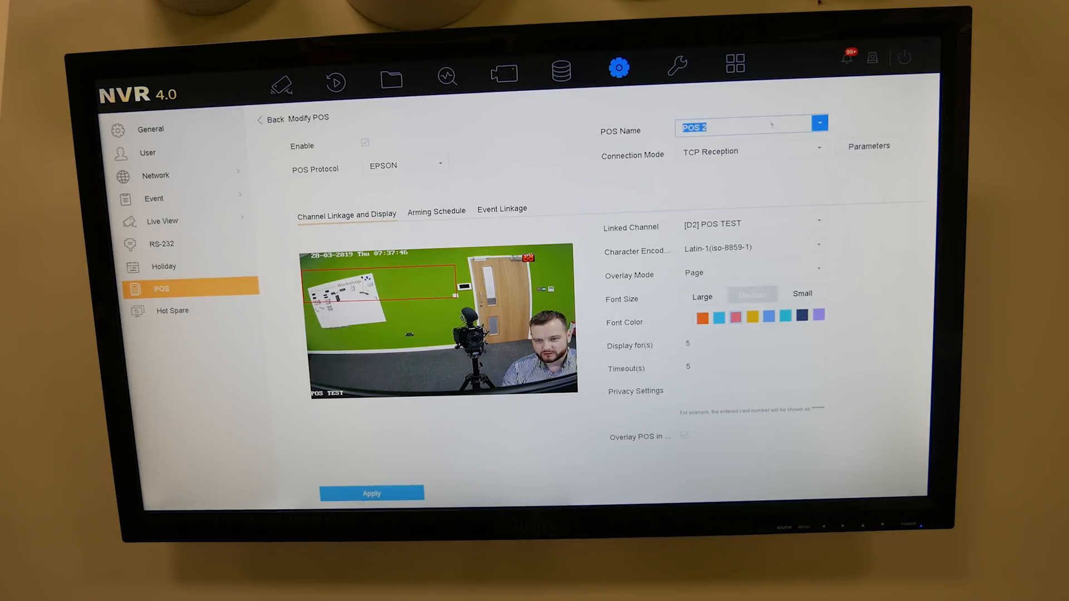
{"action": "left_click", "coordinate": [819, 123]}
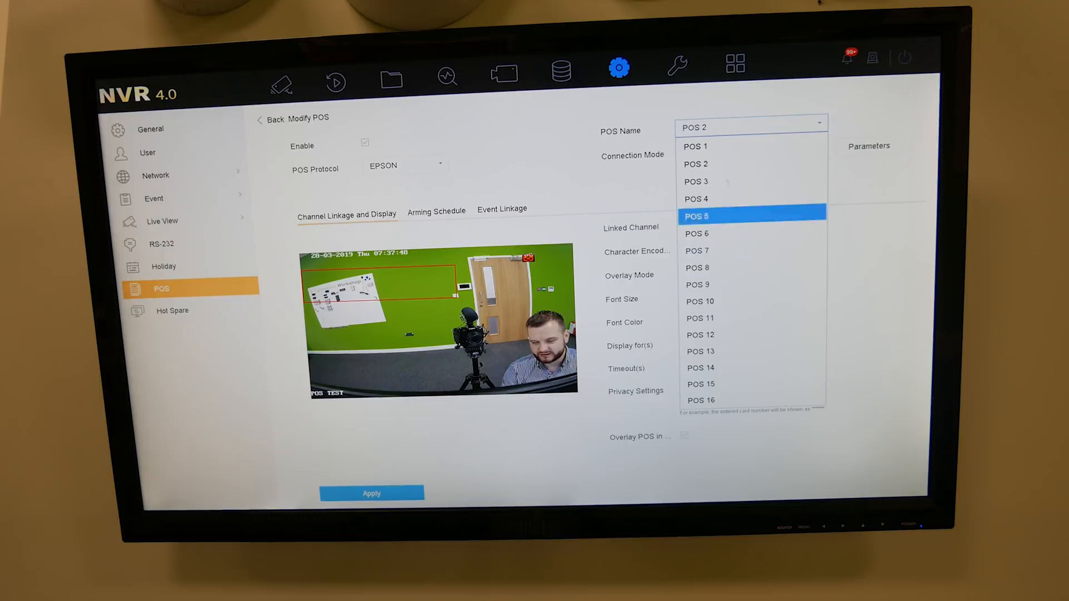
{"action": "left_click", "coordinate": [676, 63]}
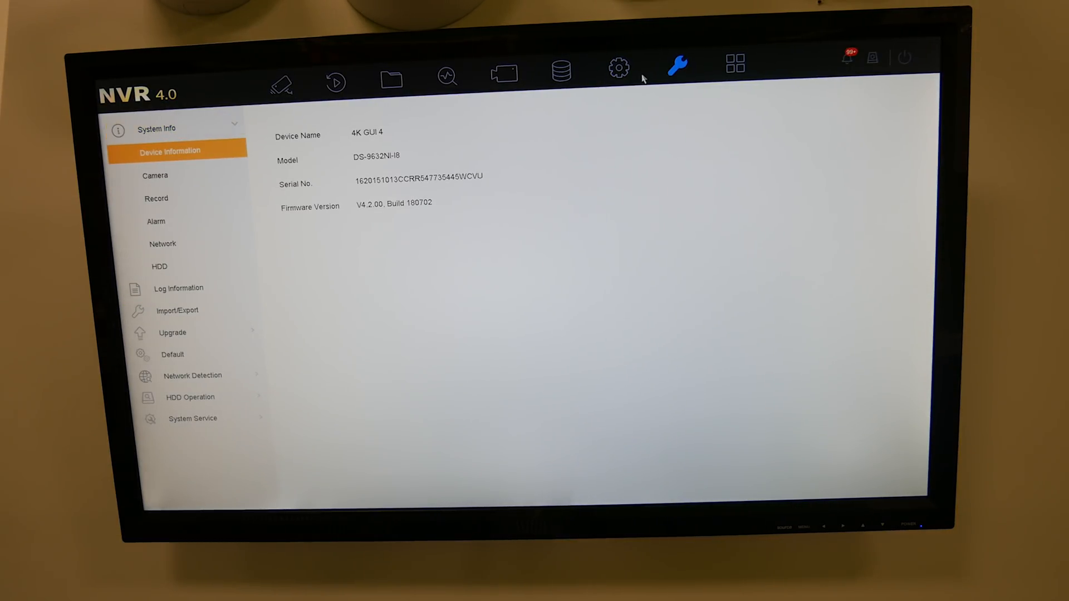
{"action": "left_click", "coordinate": [618, 65]}
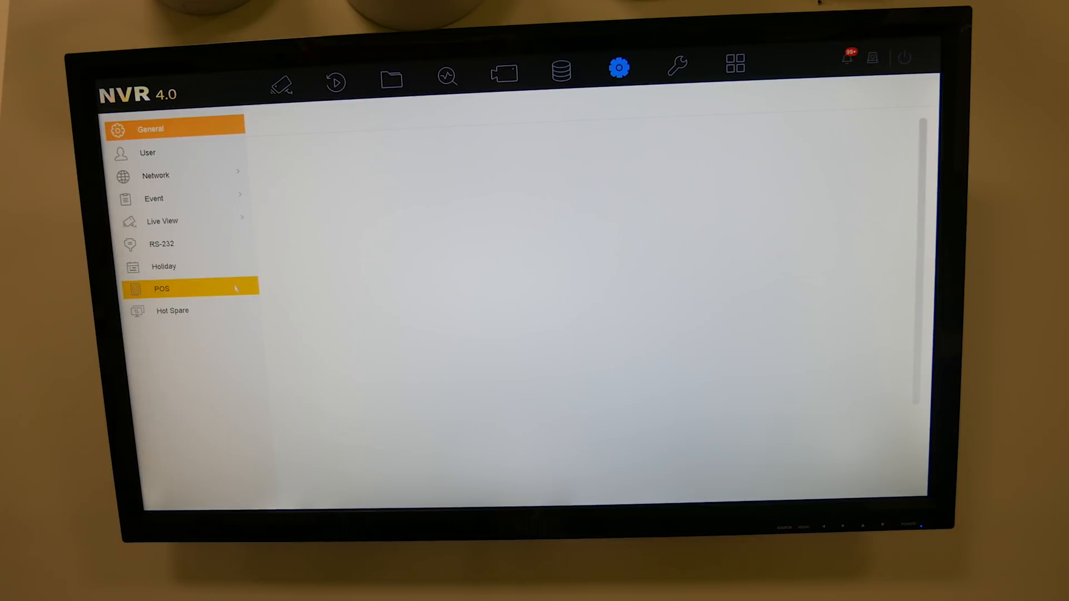
{"action": "left_click", "coordinate": [162, 289]}
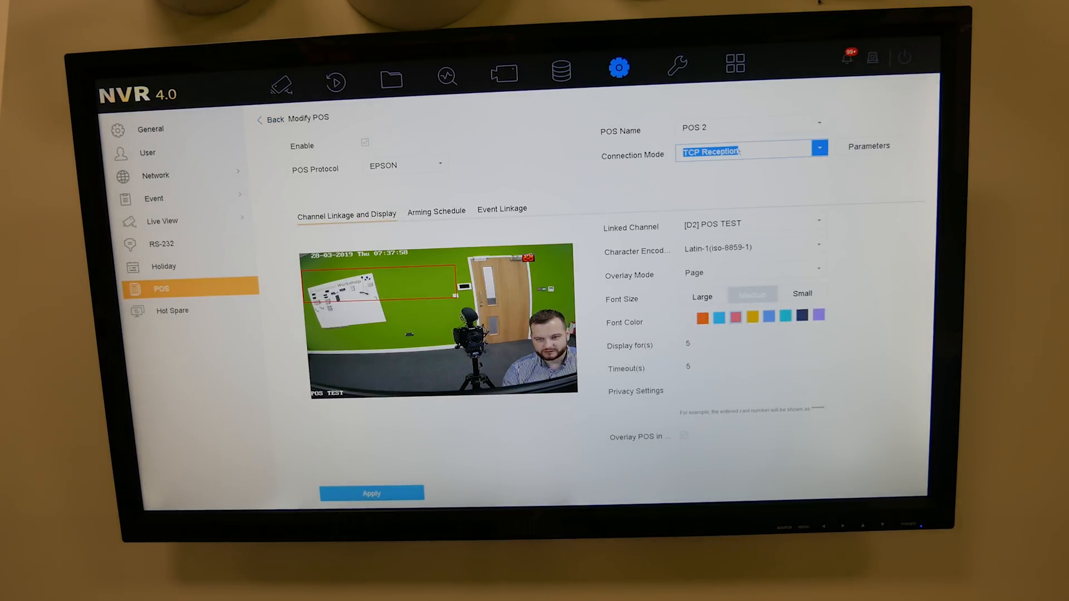
List POS 2's connection modes: RS-232, USB-to-RS-232, TCP, UDP, Multicast, Sniff.
{"action": "left_click", "coordinate": [819, 148]}
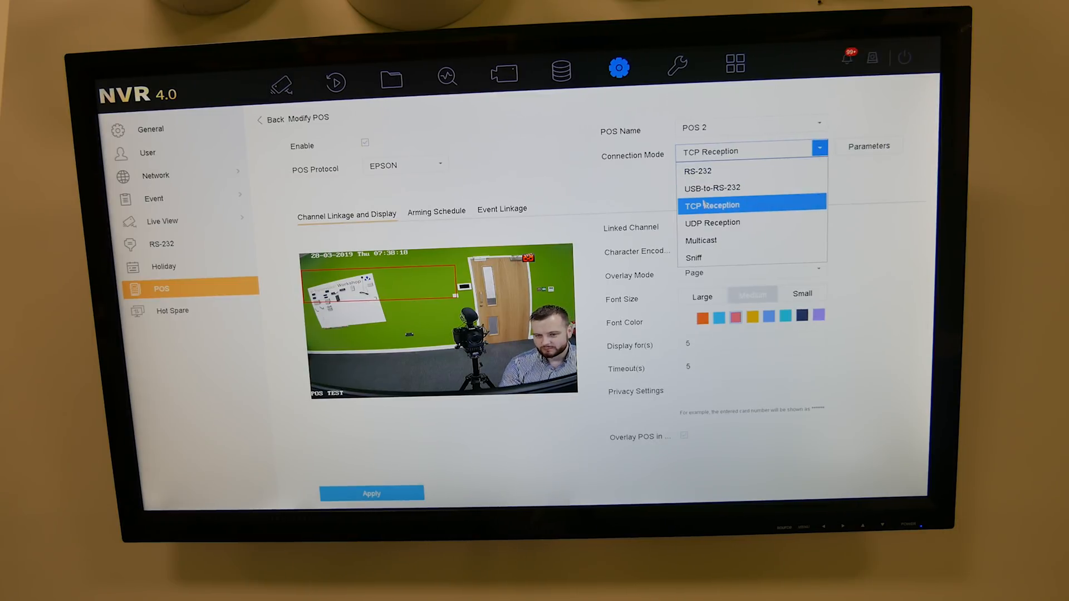
{"action": "mouse_move", "coordinate": [711, 222]}
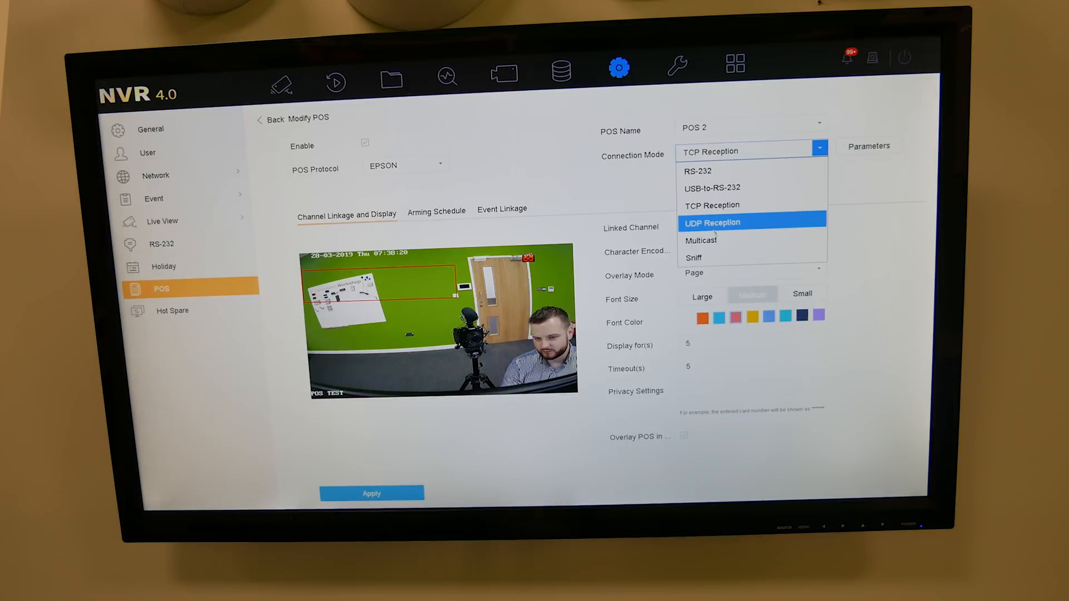
{"action": "mouse_move", "coordinate": [711, 170]}
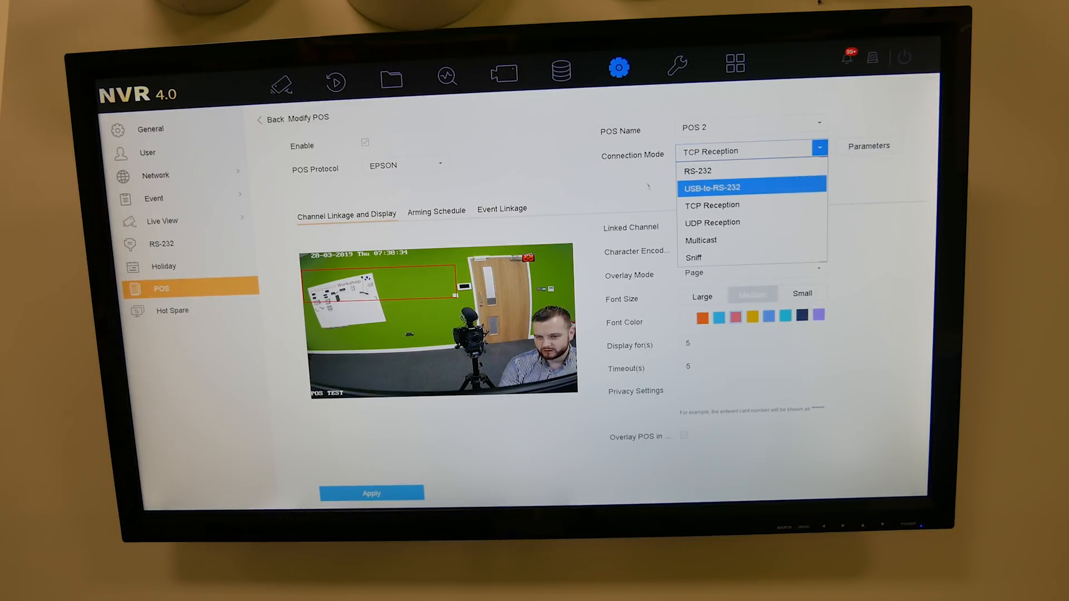
Keep TCP Reception and review its parameters (port 5302) without saving changes.
{"action": "left_click", "coordinate": [711, 205]}
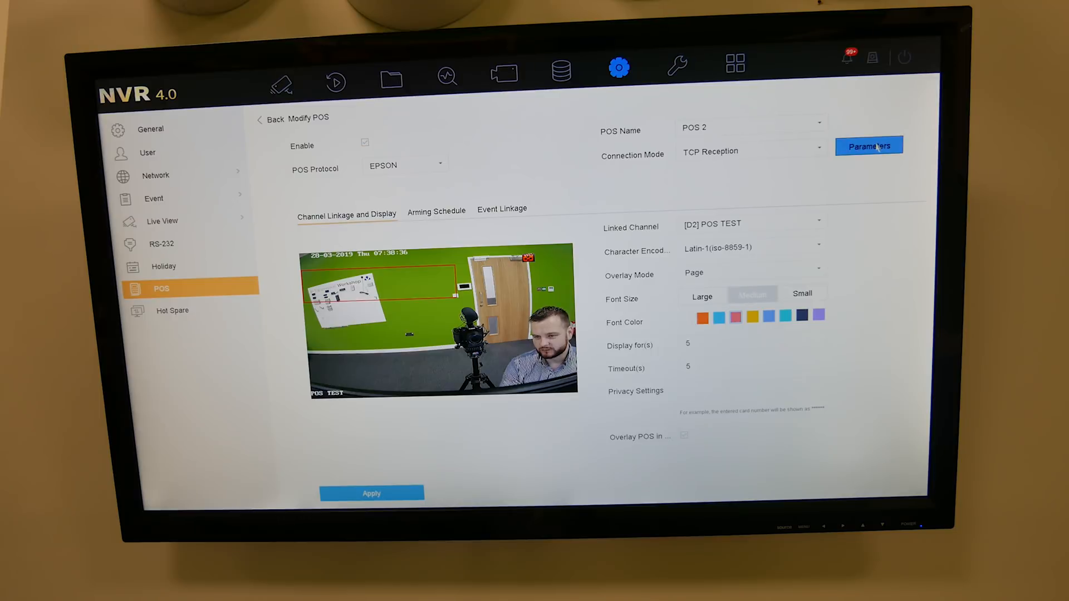
{"action": "left_click", "coordinate": [868, 145]}
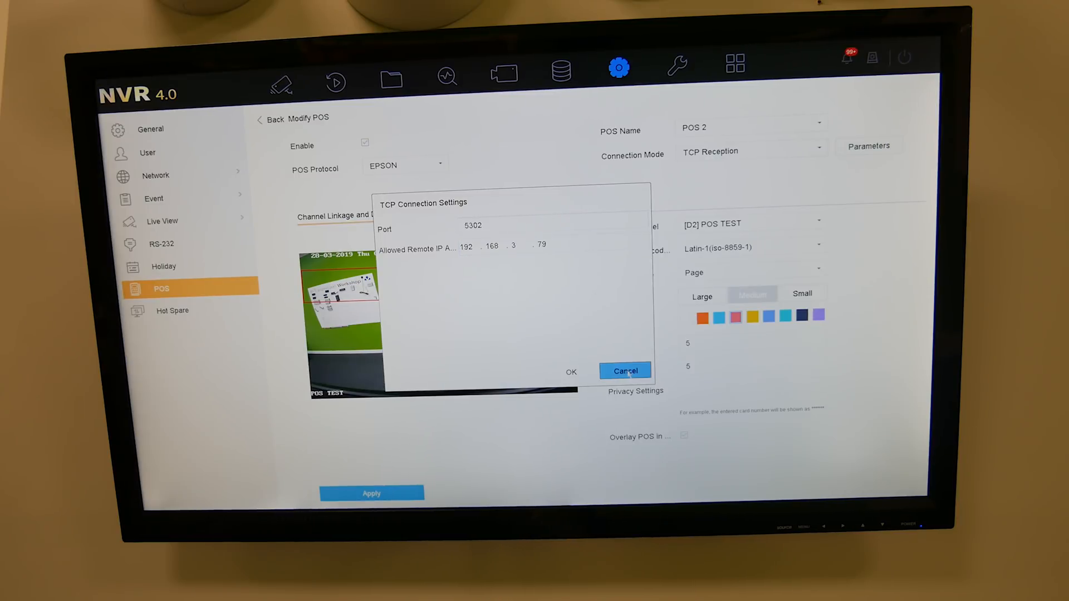
{"action": "left_click", "coordinate": [623, 371]}
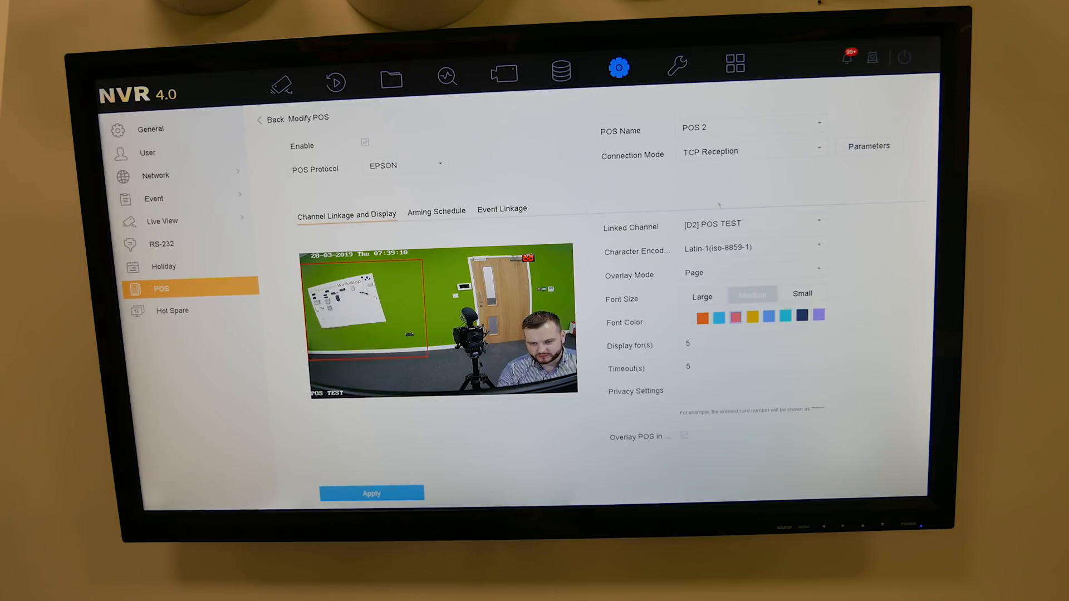
{"action": "left_click", "coordinate": [750, 228]}
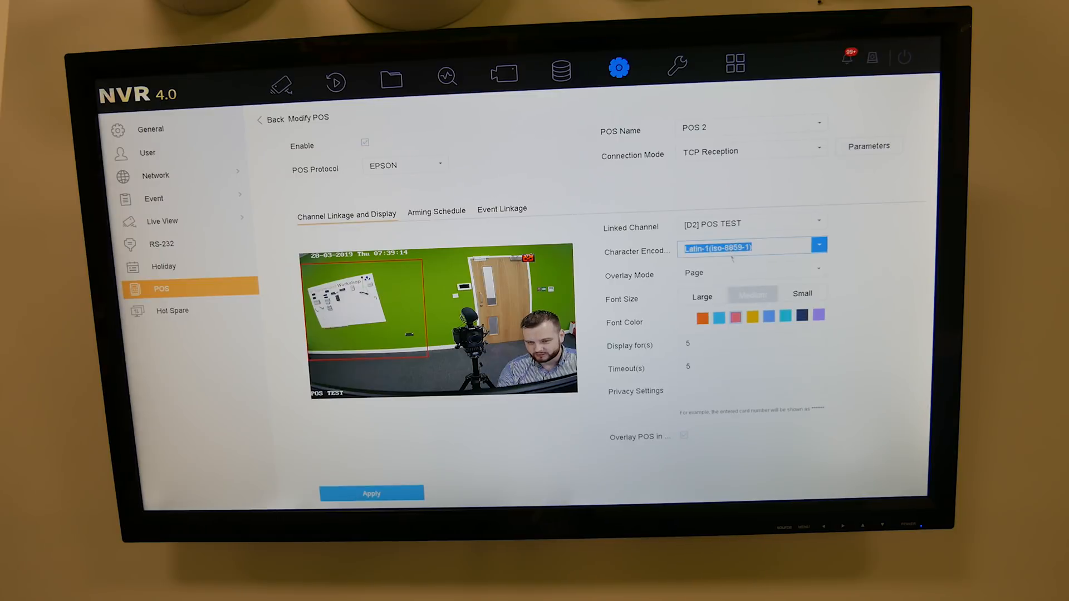
{"action": "left_click", "coordinate": [818, 246]}
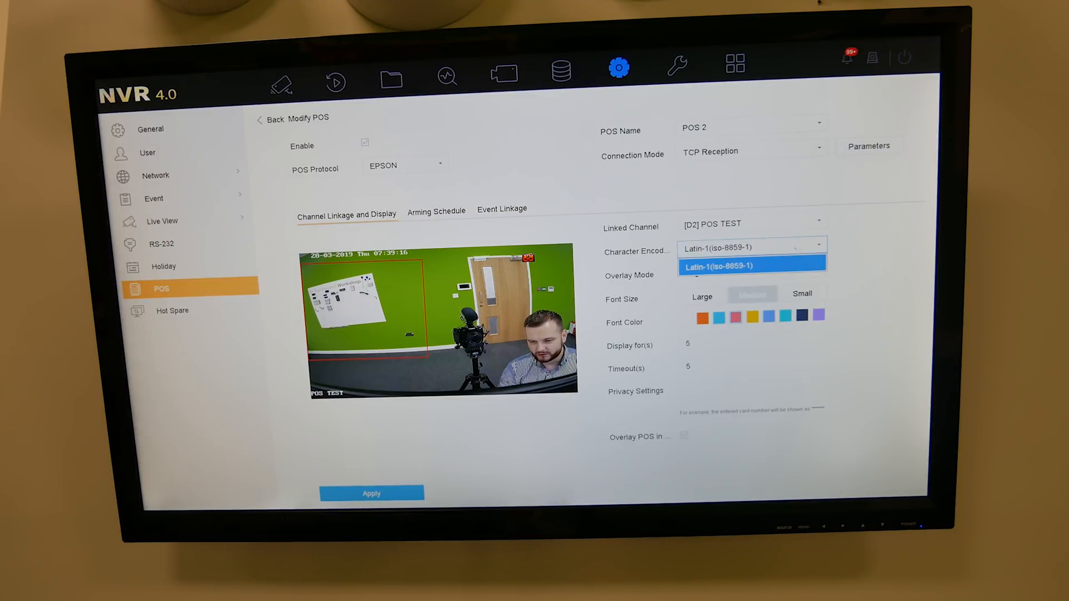
{"action": "left_click", "coordinate": [750, 267]}
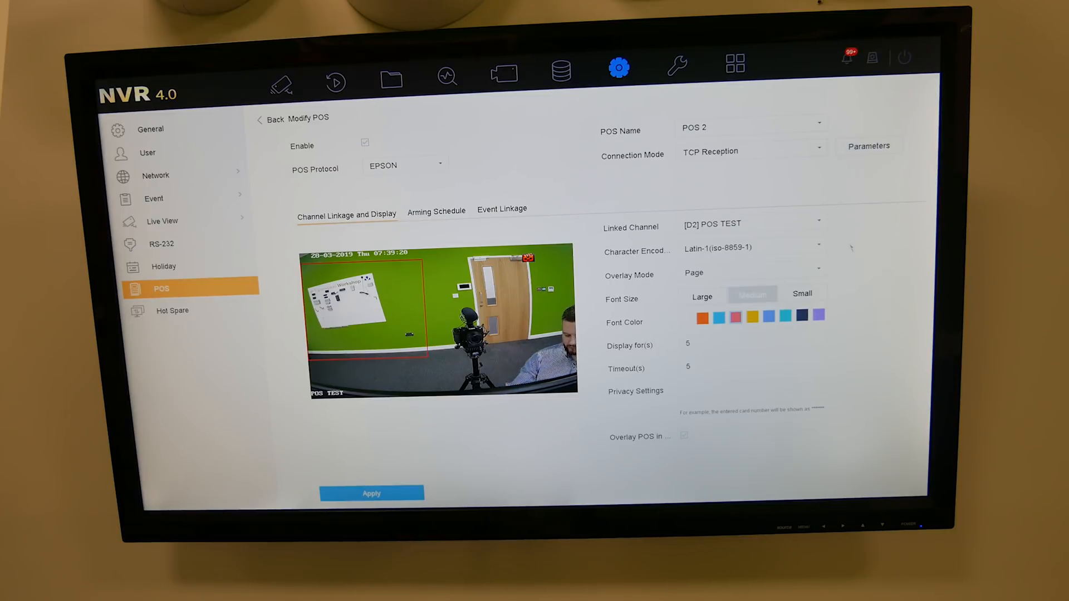
{"action": "left_click", "coordinate": [750, 274]}
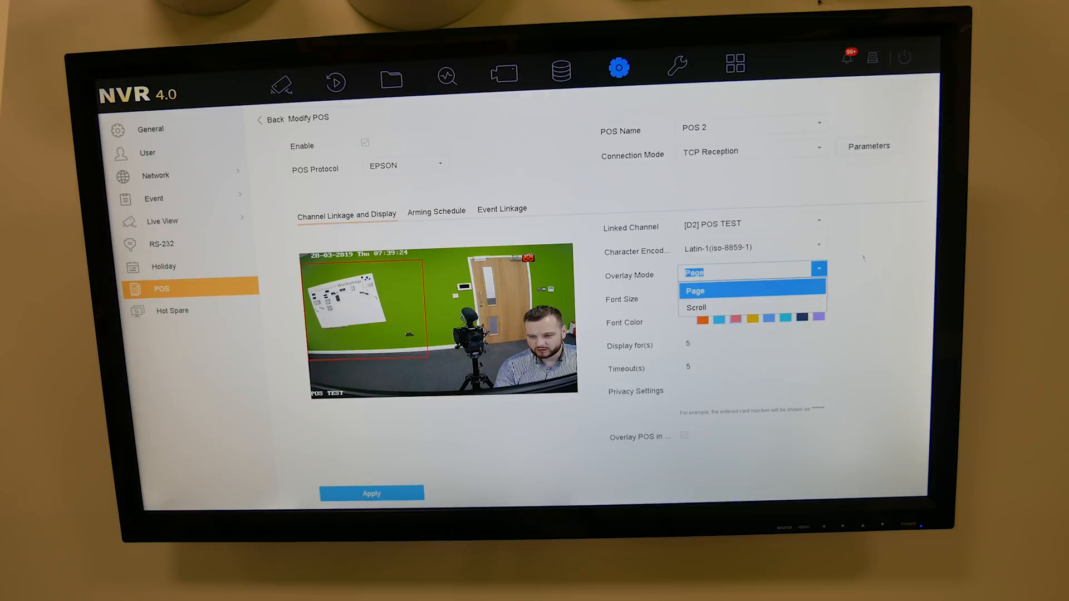
{"action": "left_click", "coordinate": [693, 289]}
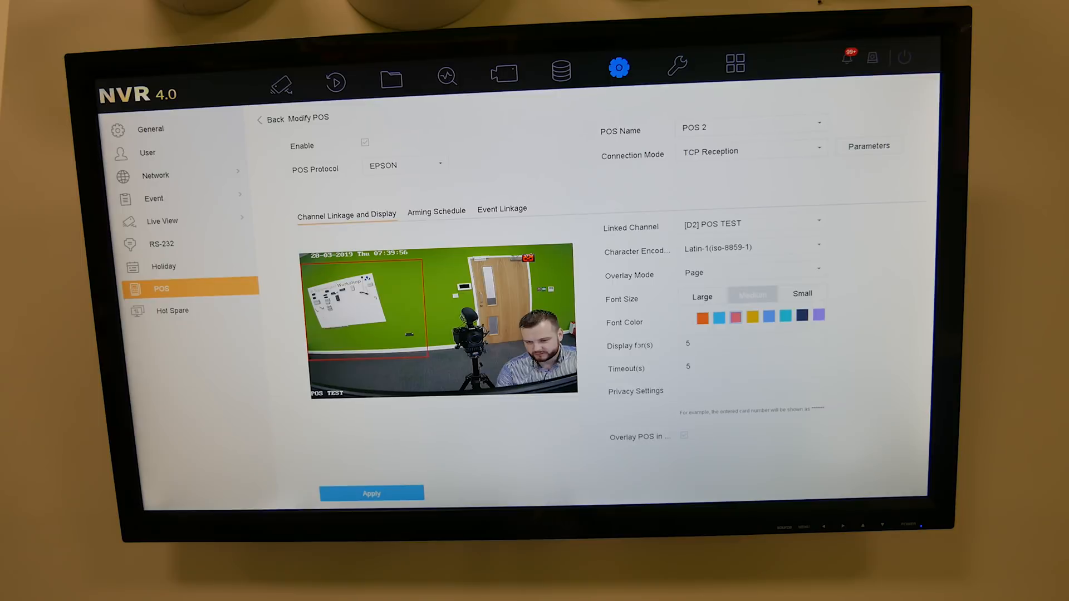
{"action": "left_click", "coordinate": [750, 366]}
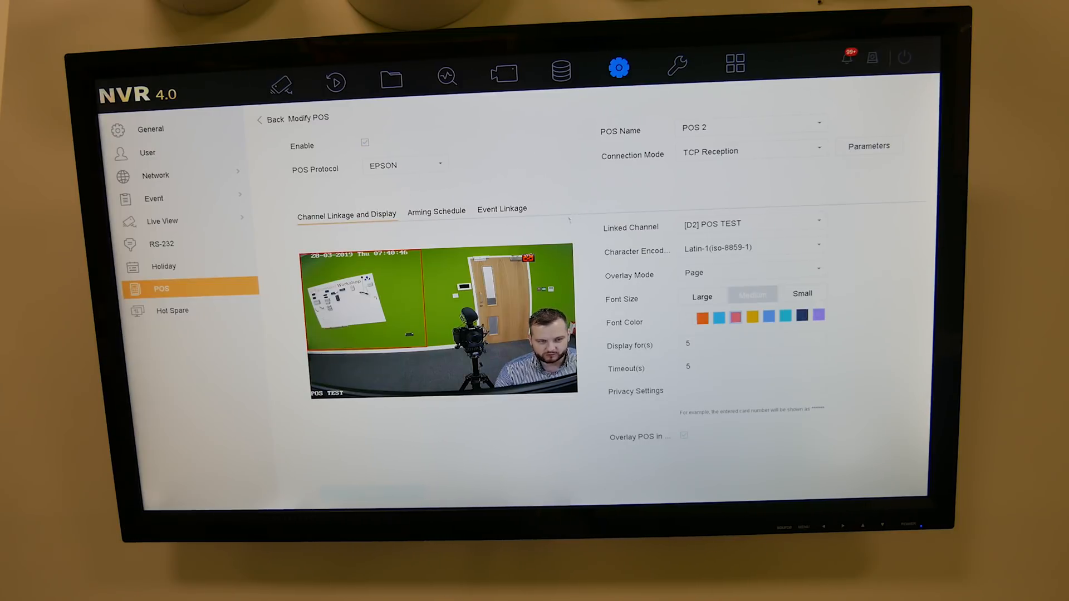
Review POS 2's arming schedule and event linkage with trigger channel D2, then view D2 live.
{"action": "left_click", "coordinate": [435, 211]}
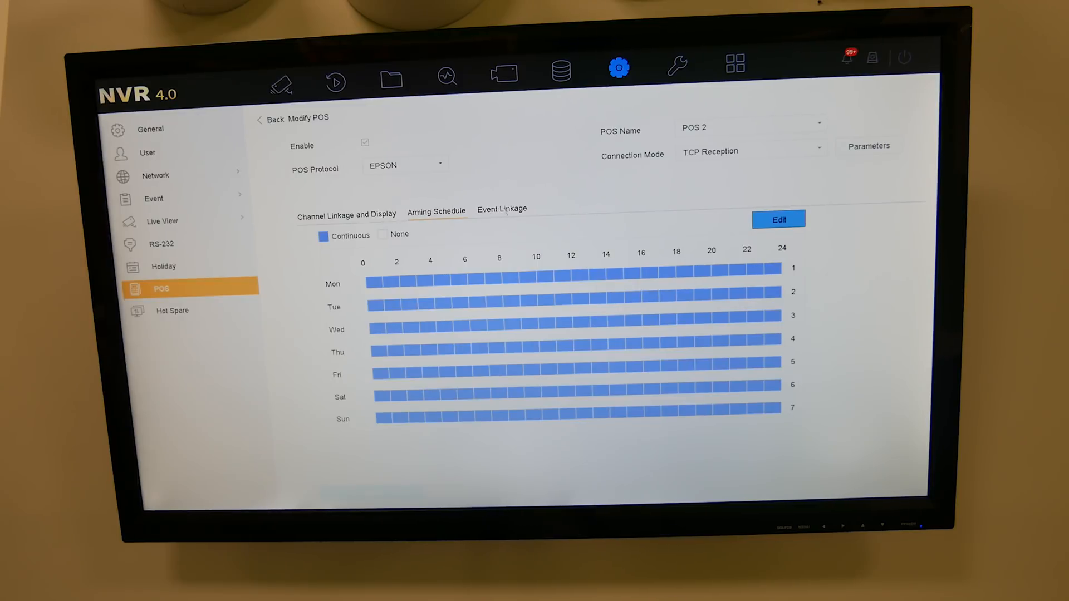
{"action": "left_click", "coordinate": [502, 210]}
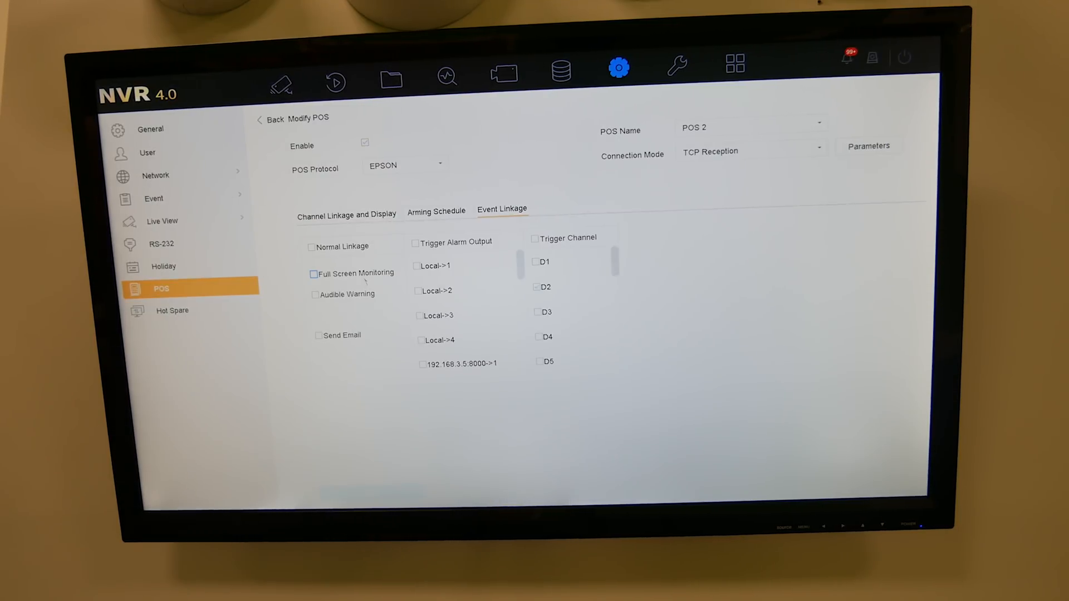
{"action": "left_click", "coordinate": [313, 272]}
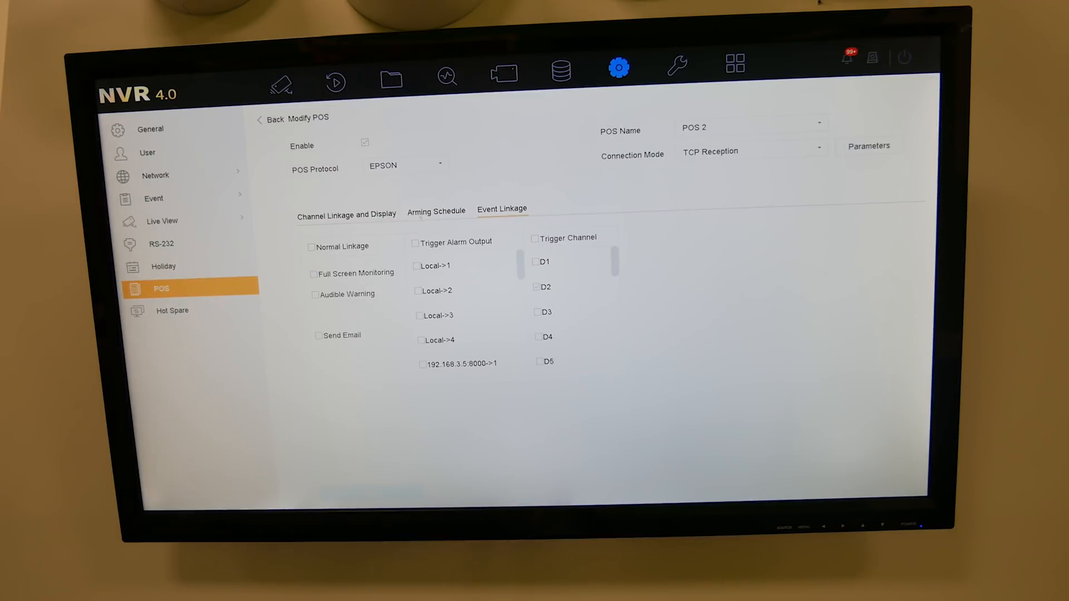
{"action": "left_click", "coordinate": [346, 215]}
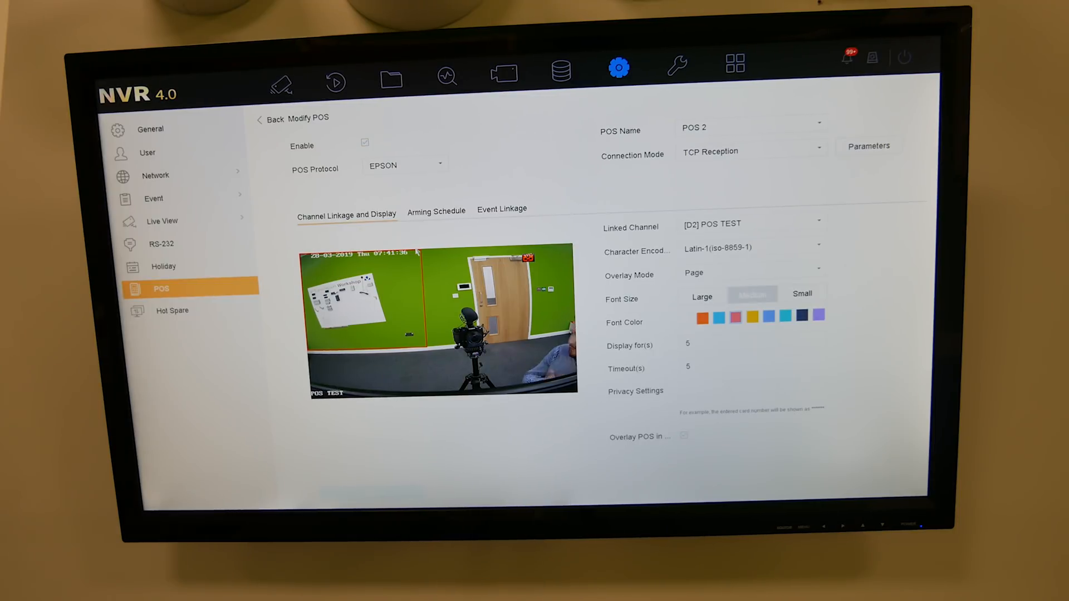
{"action": "left_click", "coordinate": [279, 73]}
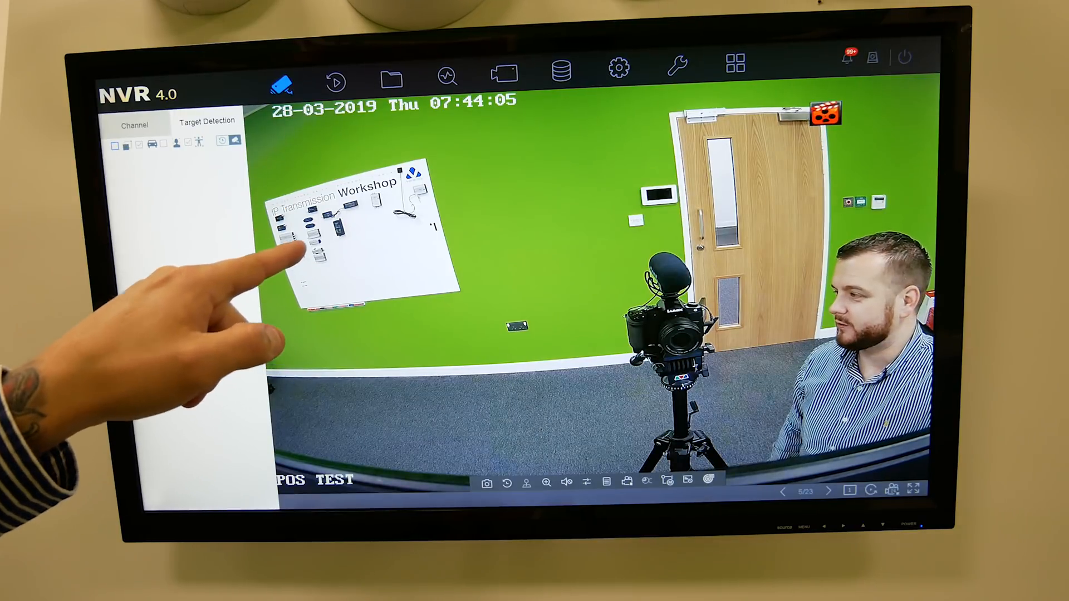
{"action": "mouse_move", "coordinate": [171, 238]}
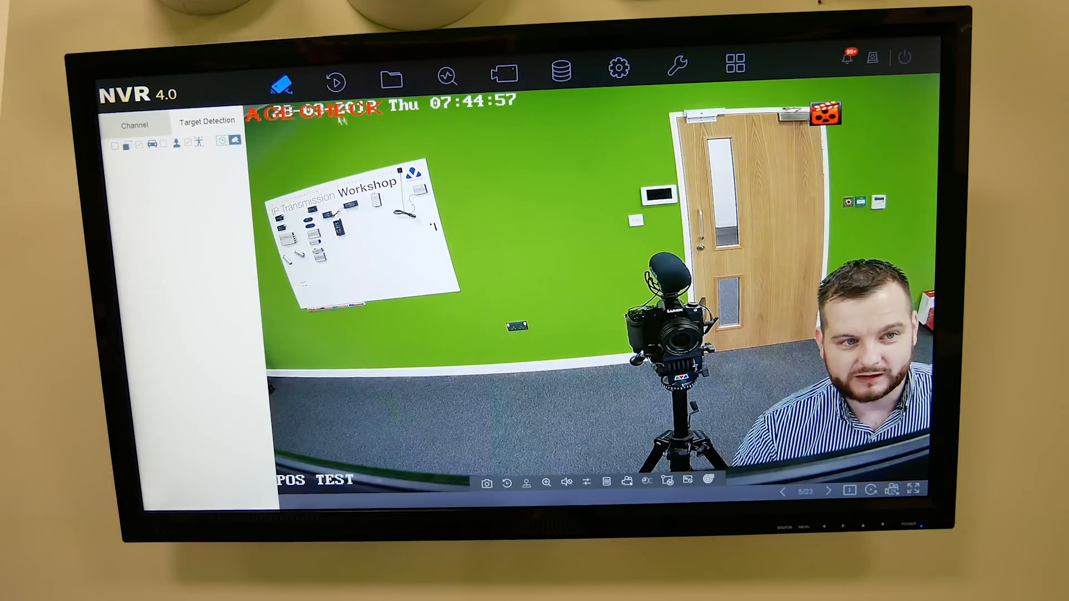
Watch the POS text over D2's live image, then return to POS 2 display settings.
{"action": "left_click", "coordinate": [619, 64]}
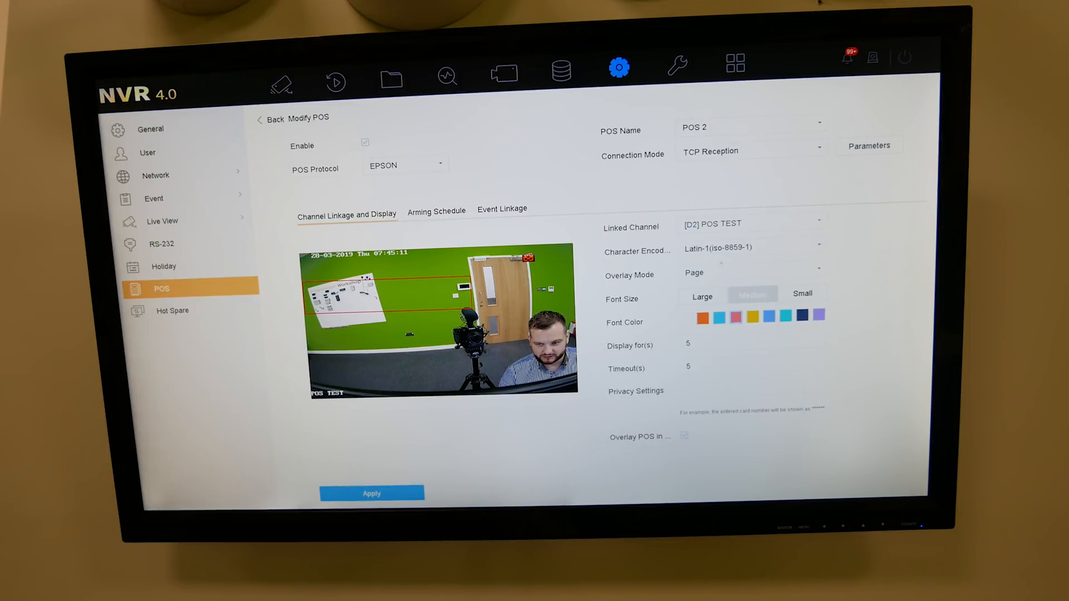
Set POS 2 overlay font size to Small and check it in D2 live view.
{"action": "left_click", "coordinate": [802, 295]}
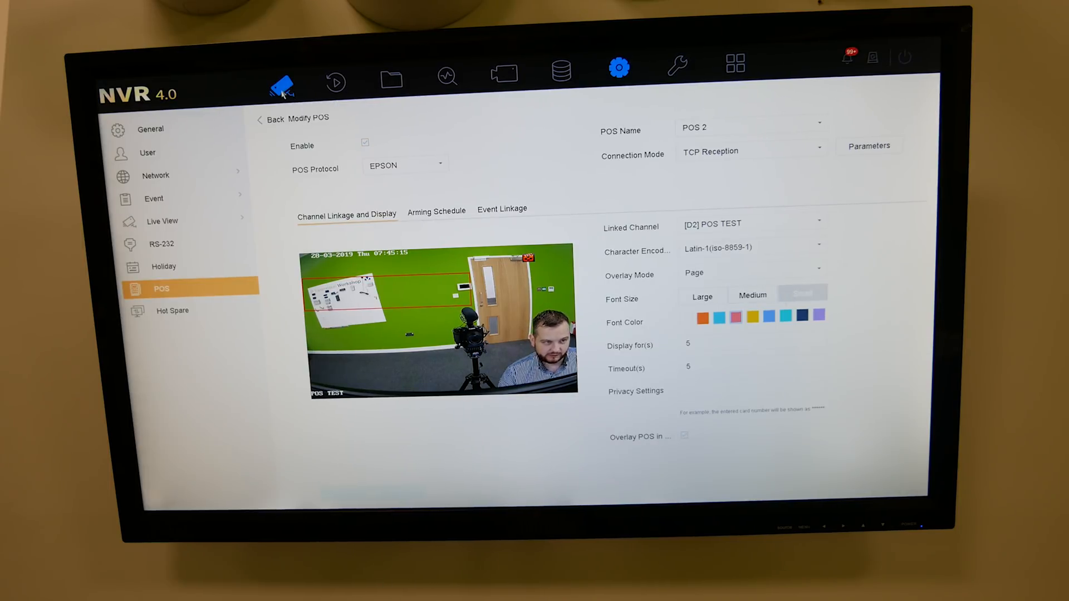
{"action": "left_click", "coordinate": [278, 81]}
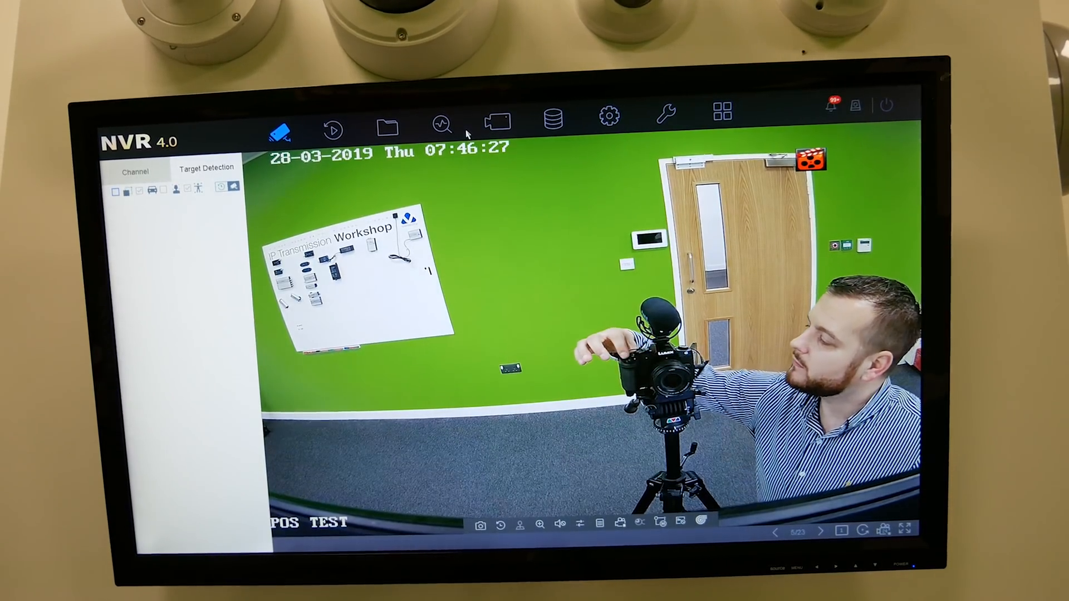
Play back the POS TEST camera's 28 March 2019 recordings with event markers.
{"action": "left_click", "coordinate": [331, 128]}
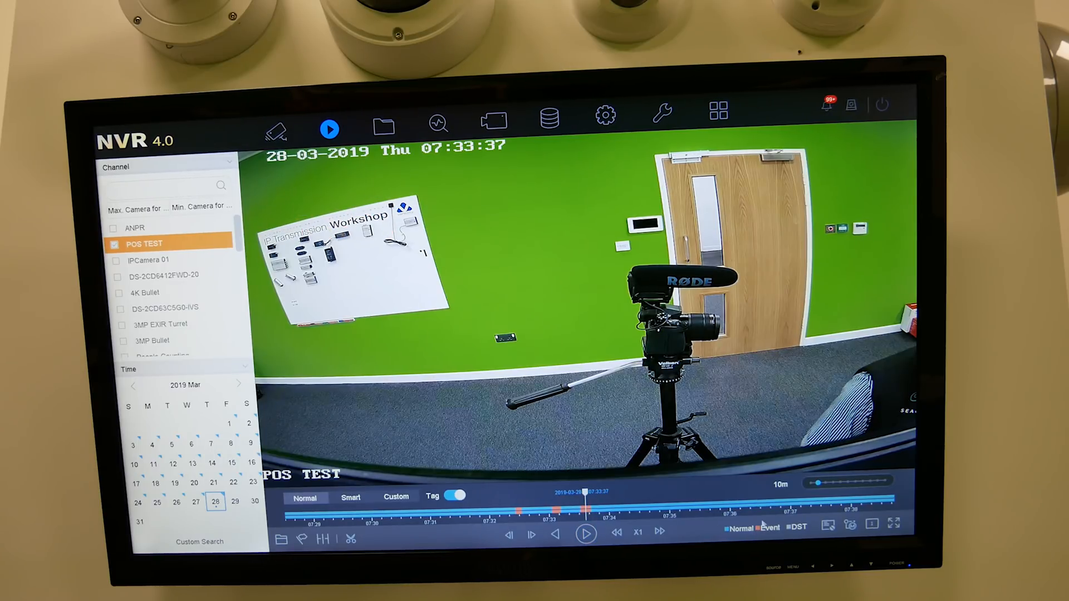
Show custom event marks (about 07:41–07:51) on the POS TEST timeline, then open detailed search.
{"action": "left_click", "coordinate": [585, 534]}
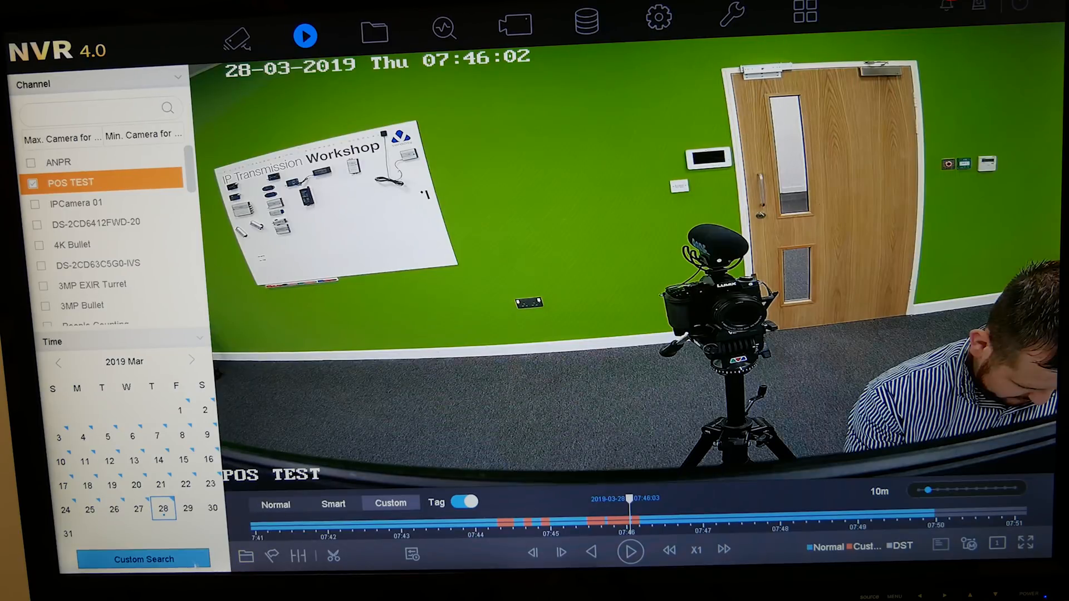
{"action": "left_click", "coordinate": [143, 558]}
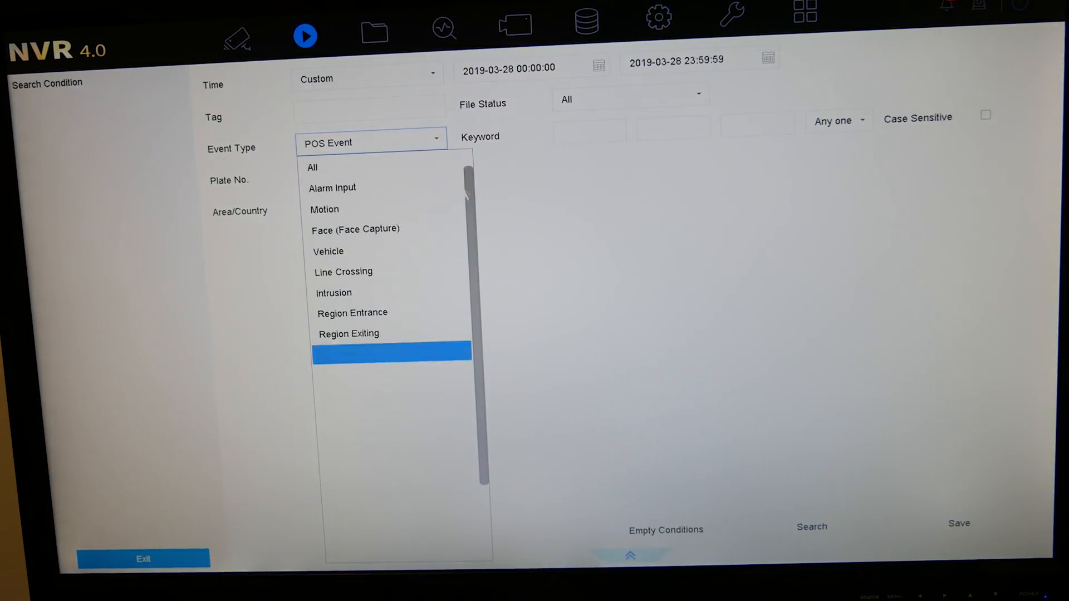
Search POS Events for 28-03-2019, list the nine D2 clips, and return to the search form.
{"action": "scroll", "scroll_direction": "down", "scroll_amount": 3}
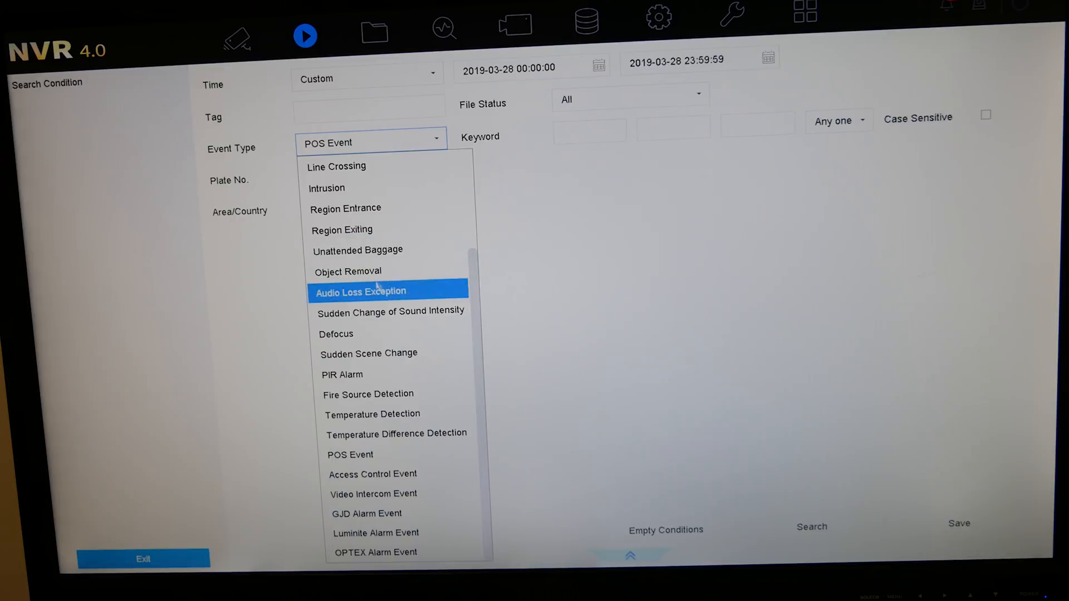
{"action": "mouse_move", "coordinate": [396, 434]}
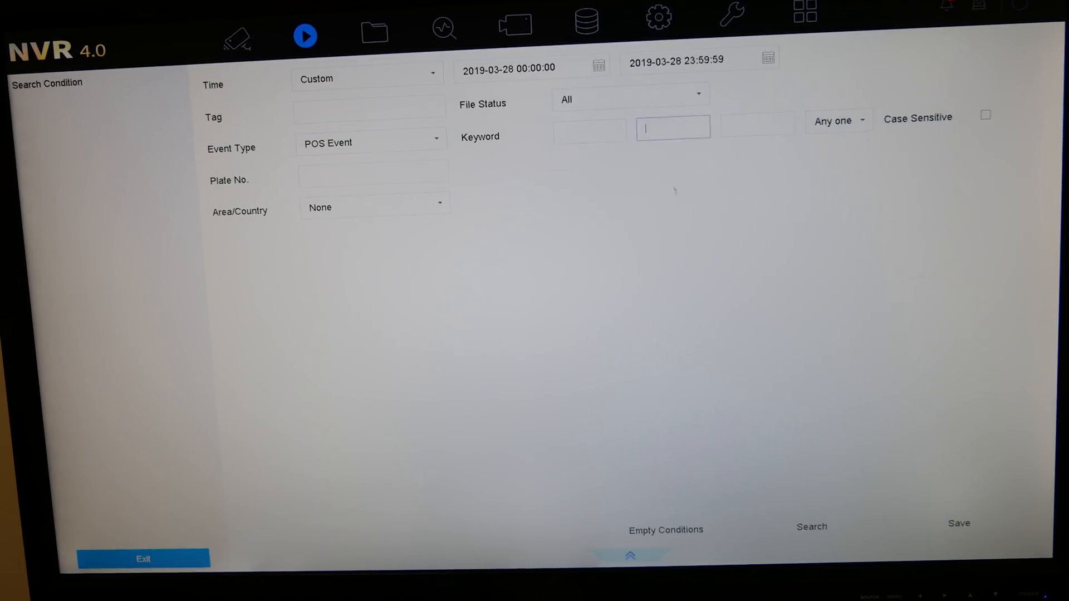
{"action": "left_click", "coordinate": [811, 526]}
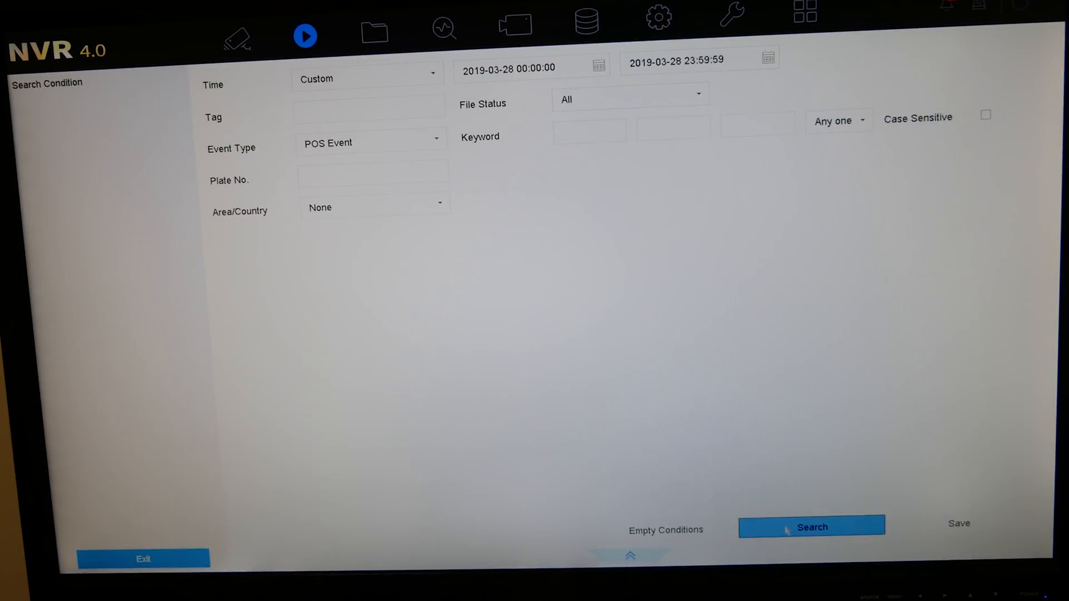
{"action": "left_click", "coordinate": [811, 526]}
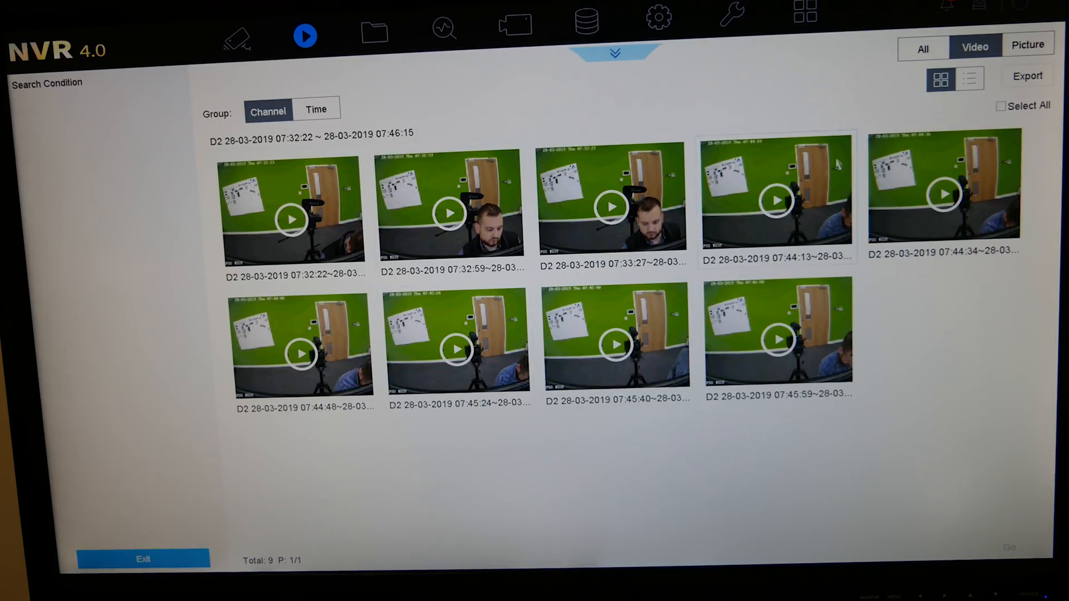
{"action": "left_click", "coordinate": [969, 80]}
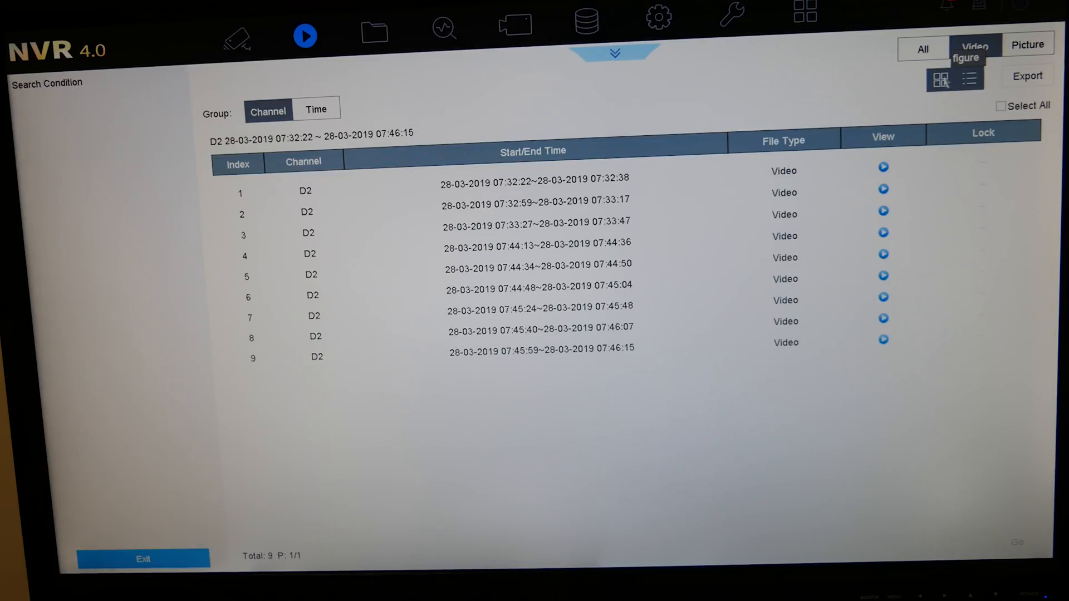
{"action": "left_click", "coordinate": [939, 78]}
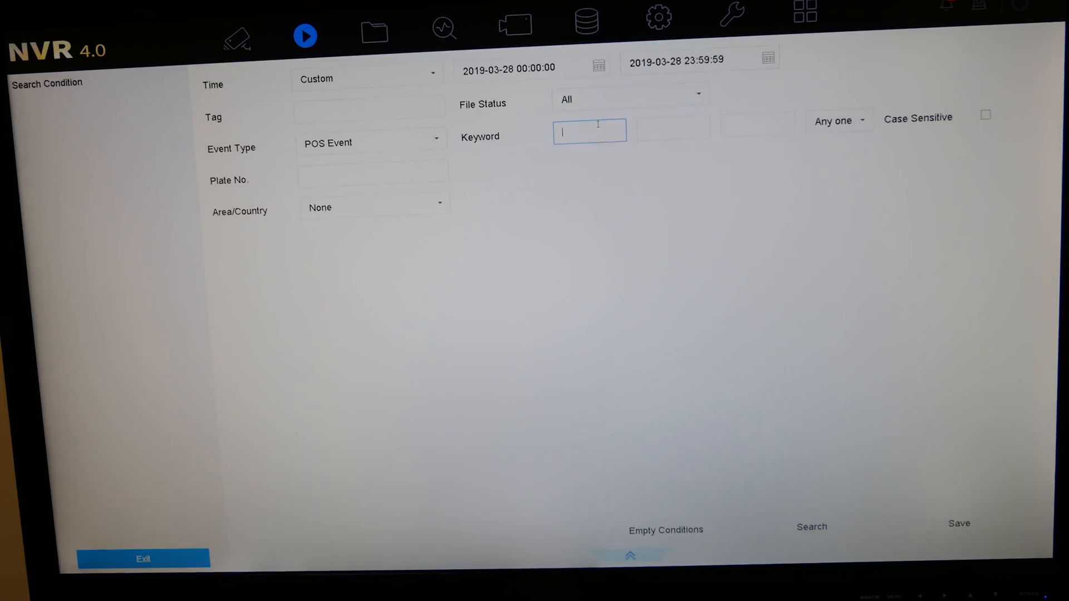
{"action": "left_click", "coordinate": [571, 192]}
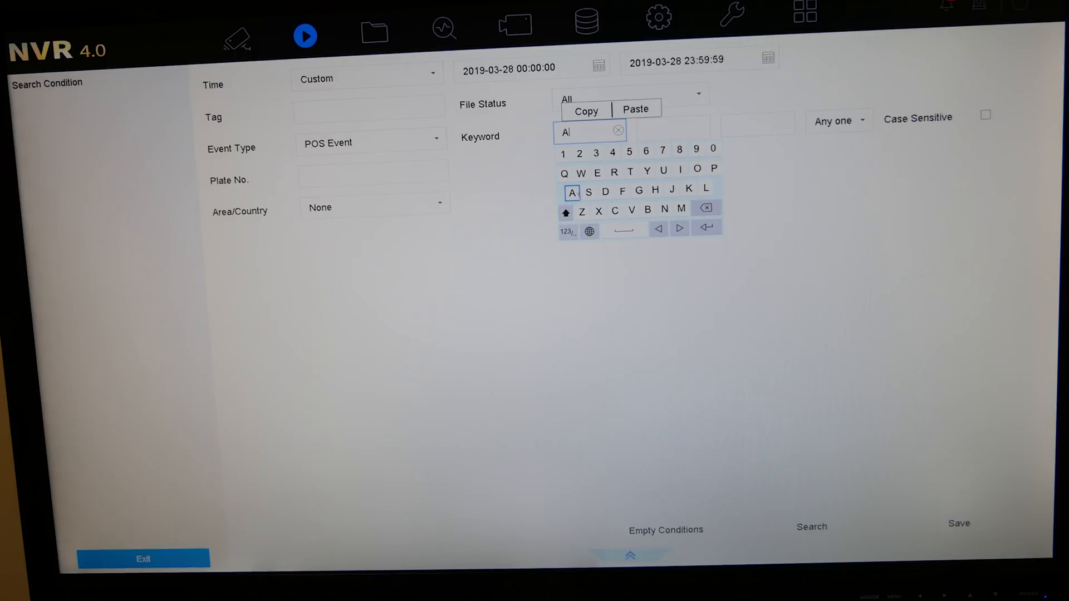
Search POS events for keyword AGE matching any one, and select the three D2 clips.
{"action": "type", "text": "GE"}
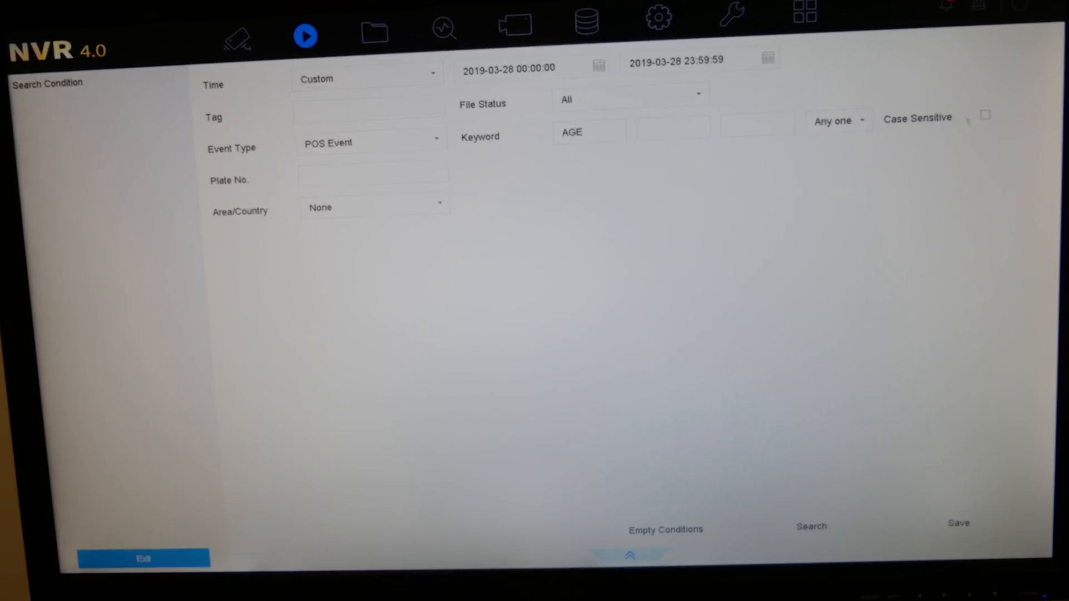
{"action": "left_click", "coordinate": [839, 121]}
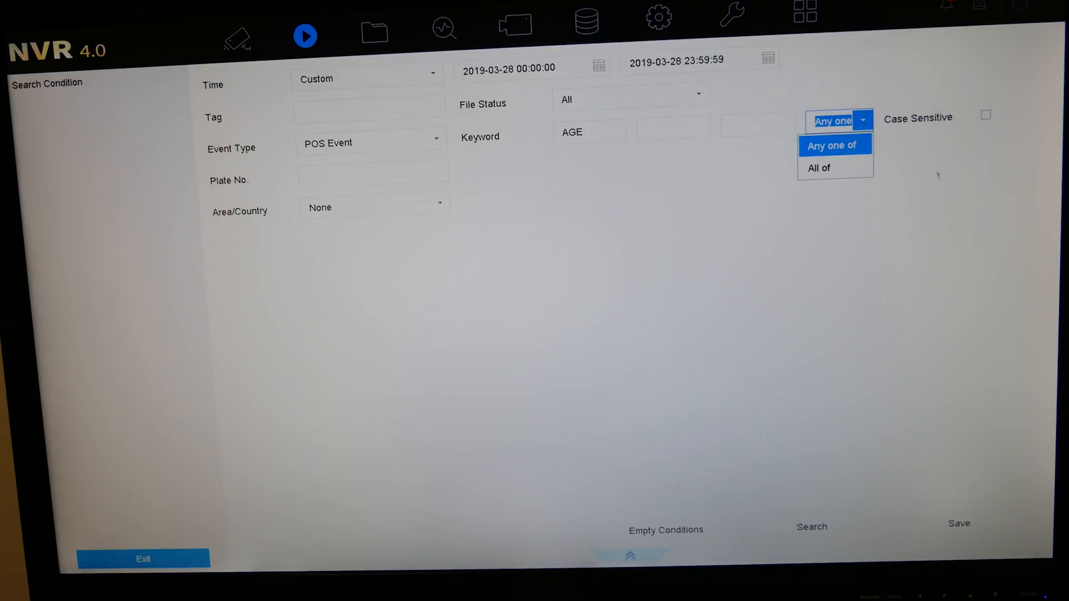
{"action": "left_click", "coordinate": [835, 144]}
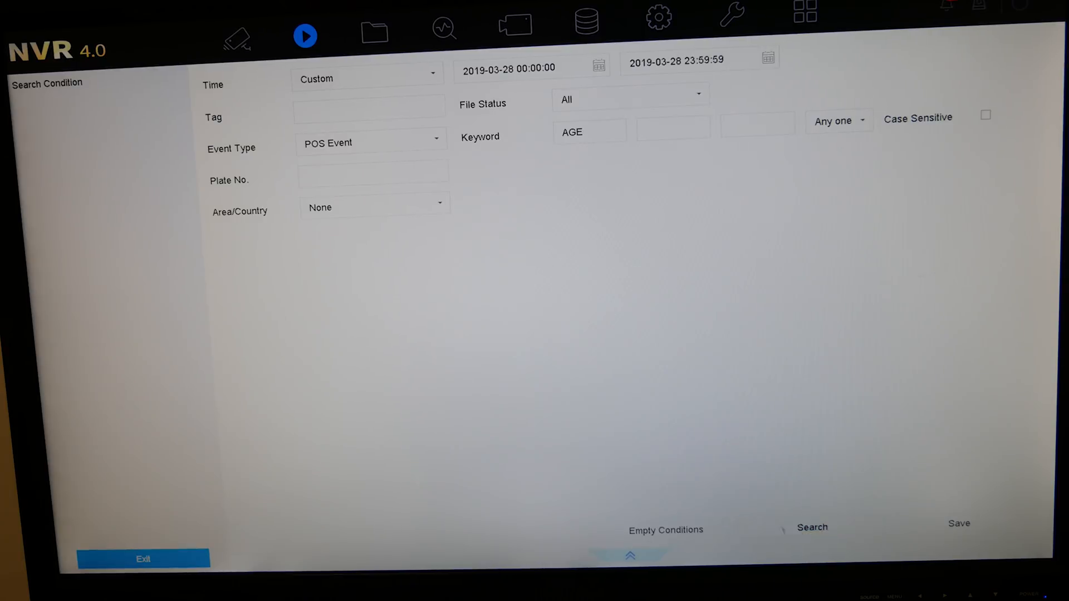
{"action": "left_click", "coordinate": [811, 527]}
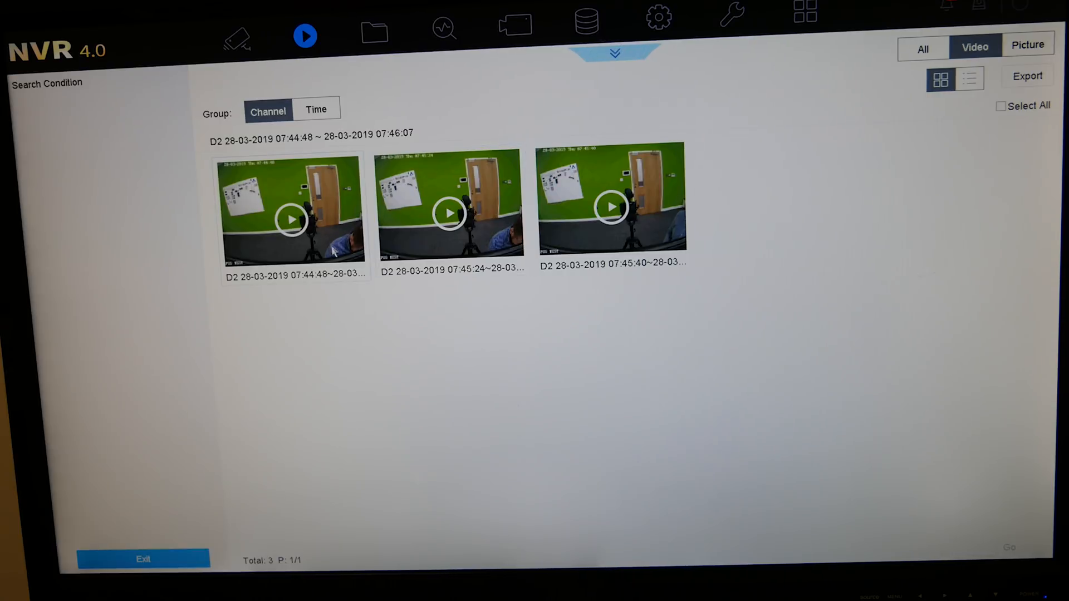
{"action": "left_click", "coordinate": [291, 211]}
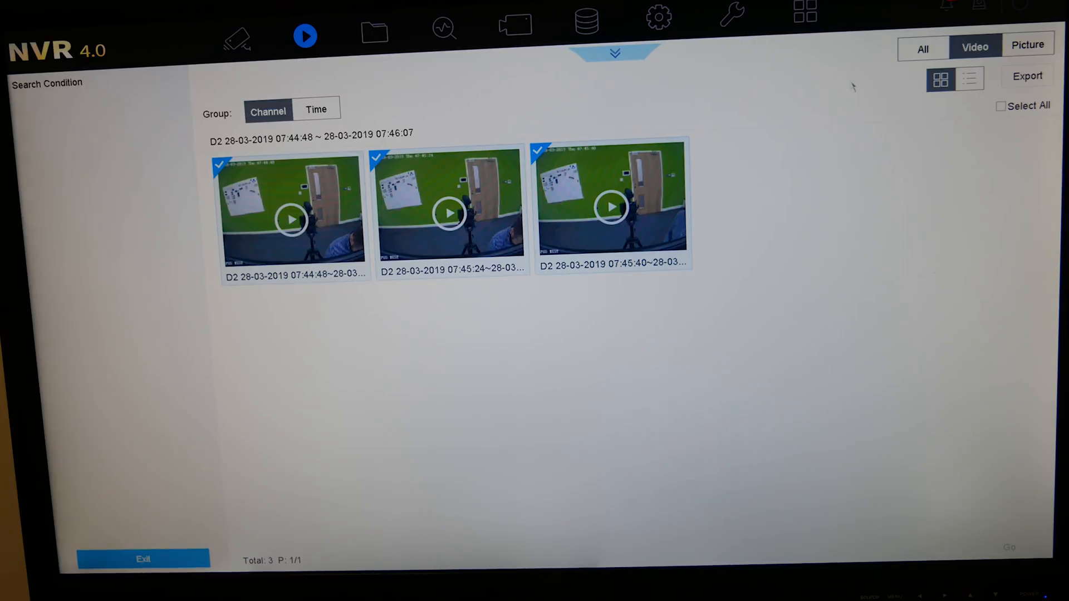
{"action": "mouse_move", "coordinate": [363, 18]}
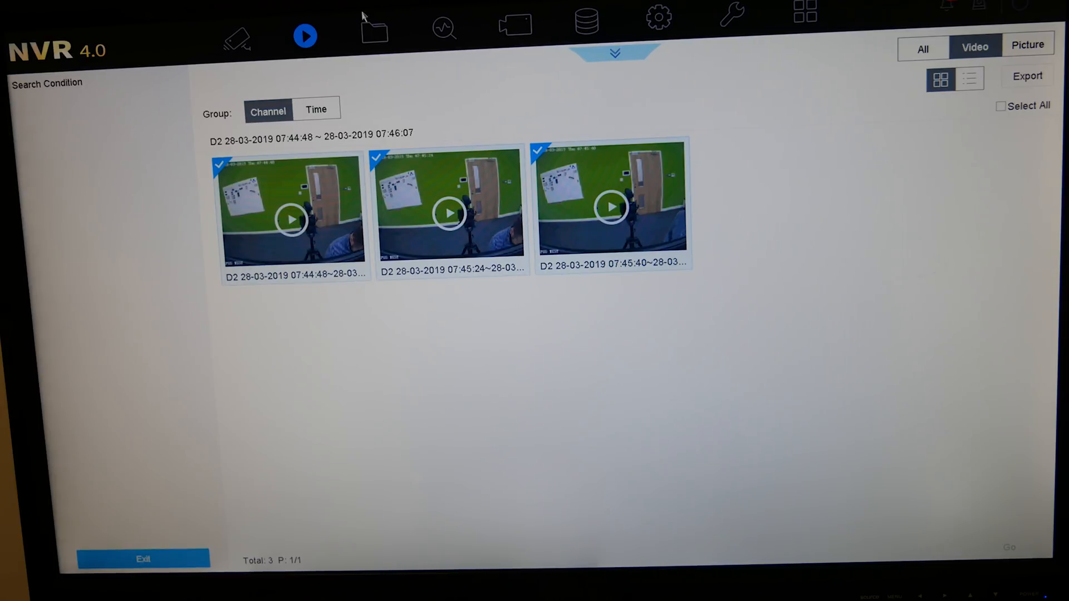